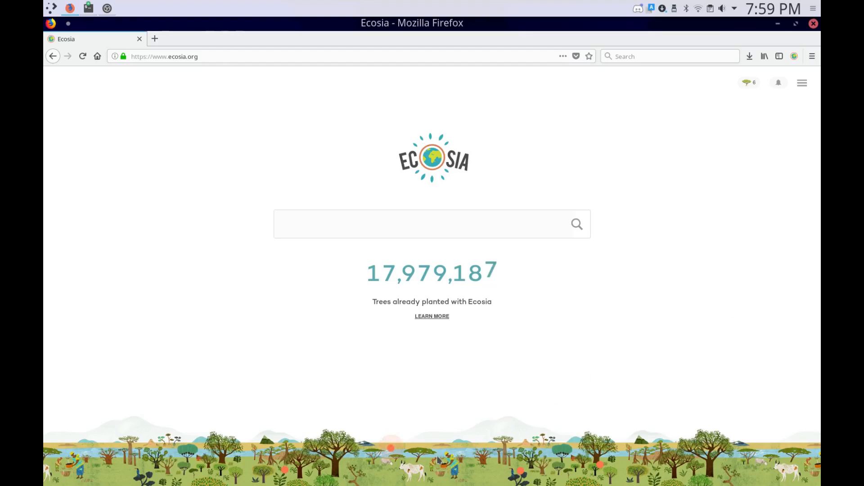
Search Ecosia for 'iPhone' and bring up its results page.
{"action": "left_click", "coordinate": [401, 224]}
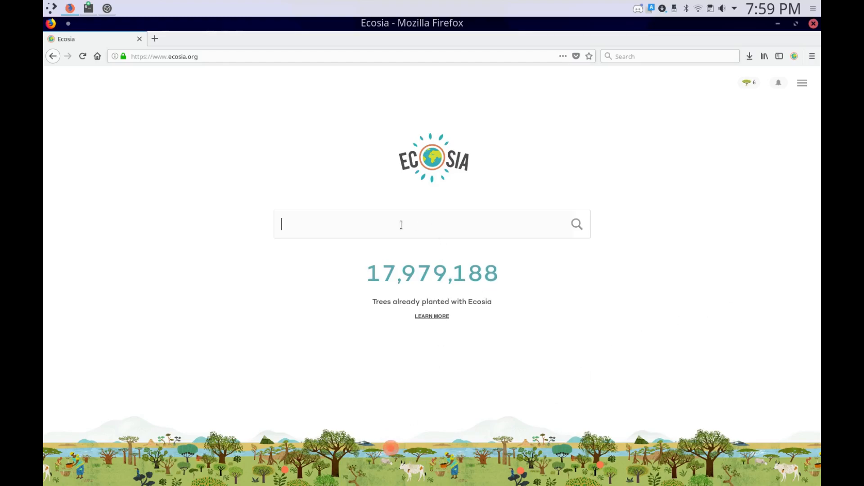
{"action": "type", "text": "iPhone"}
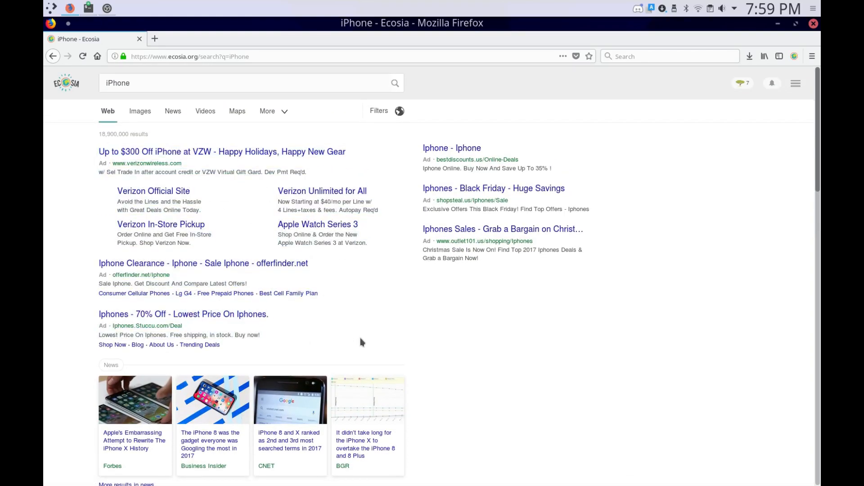
{"action": "mouse_move", "coordinate": [358, 346]}
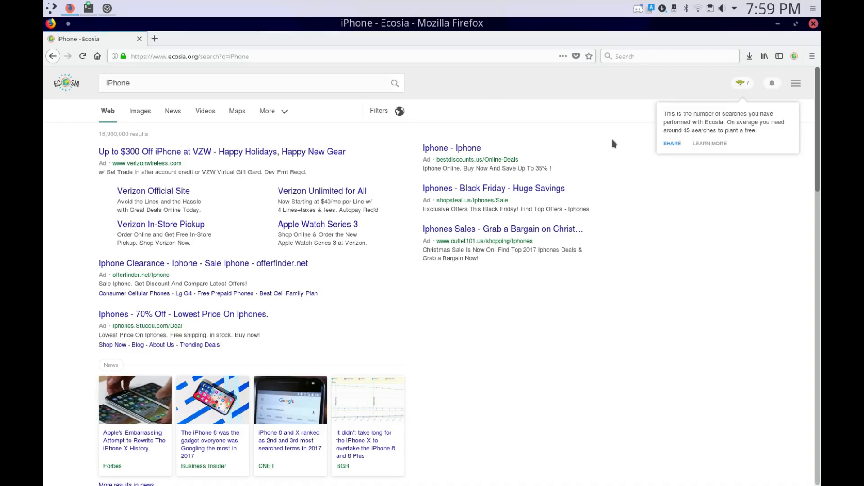
{"action": "mouse_move", "coordinate": [613, 110]}
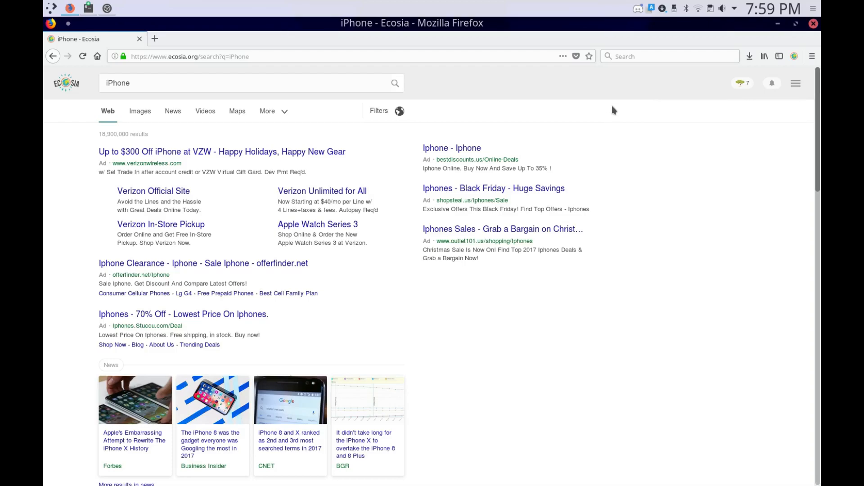
{"action": "mouse_move", "coordinate": [625, 106]}
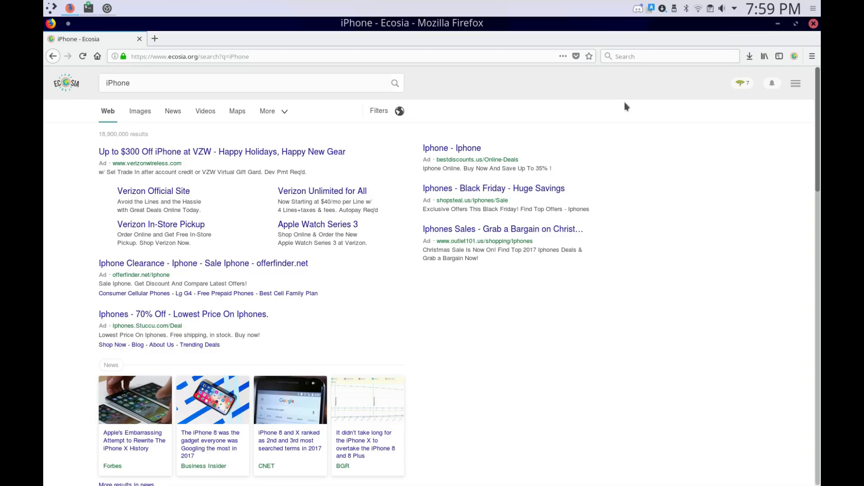
{"action": "mouse_move", "coordinate": [627, 94]}
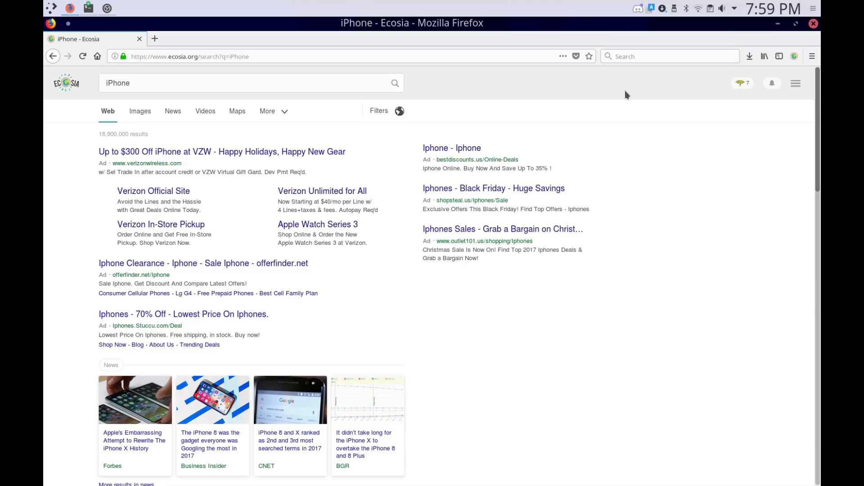
{"action": "mouse_move", "coordinate": [656, 135]}
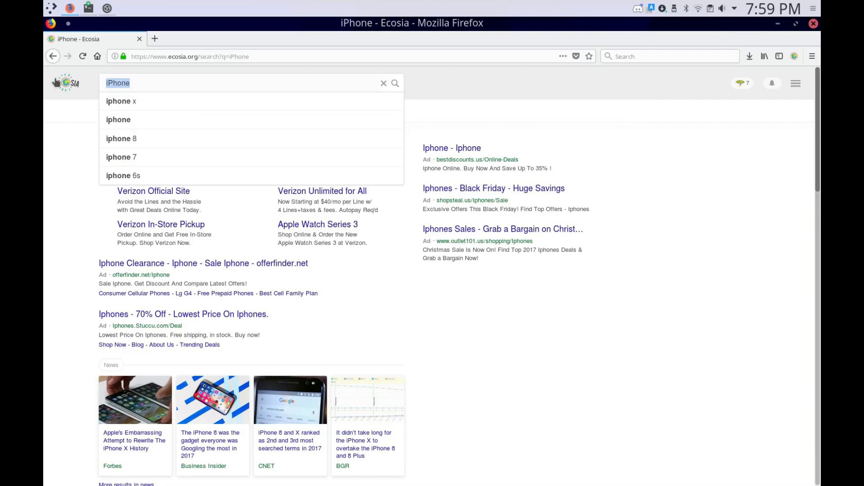
Run Ecosia searches for Youtube, bing and new york, then return to the Ecosia start page.
{"action": "type", "text": "Youtube"}
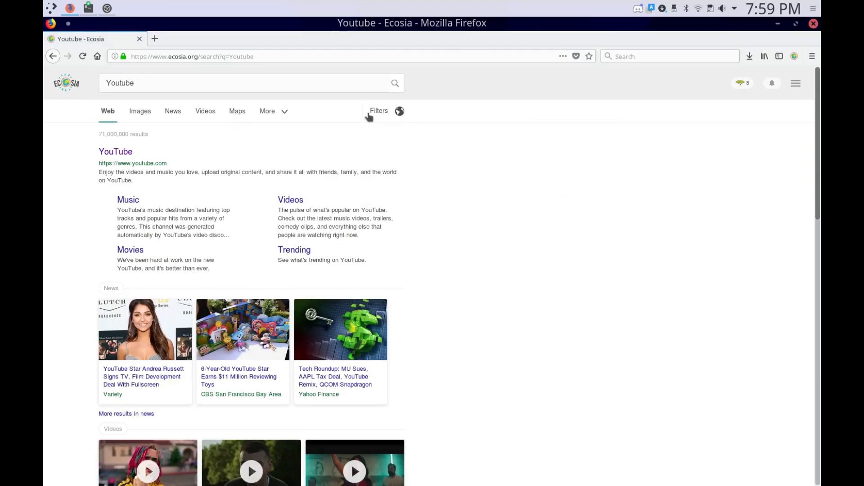
{"action": "scroll", "scroll_direction": "down", "scroll_amount": 3}
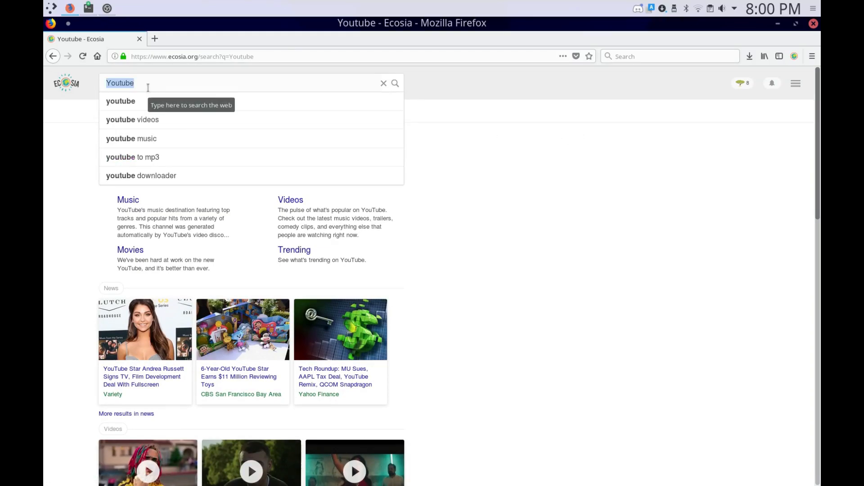
{"action": "type", "text": "bing"}
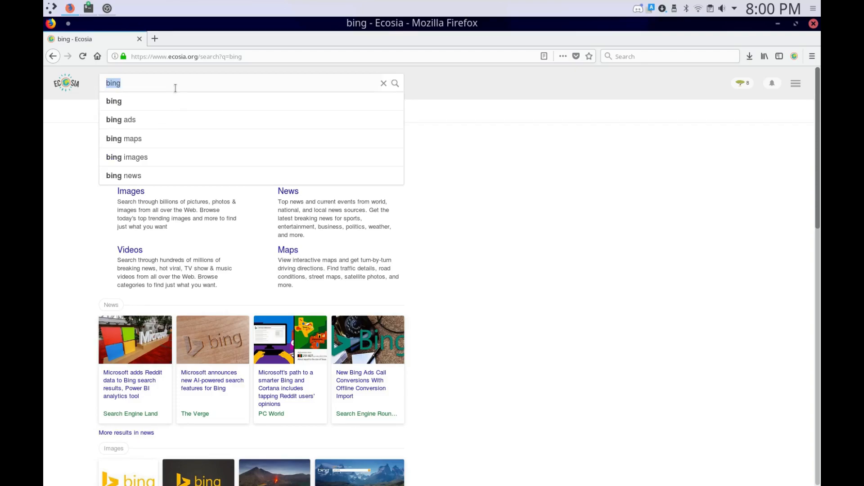
{"action": "type", "text": "new york"}
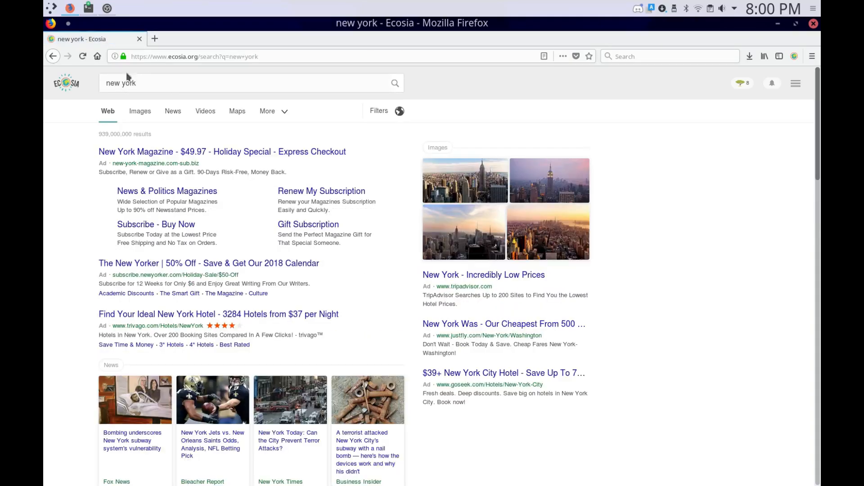
{"action": "mouse_move", "coordinate": [238, 215]}
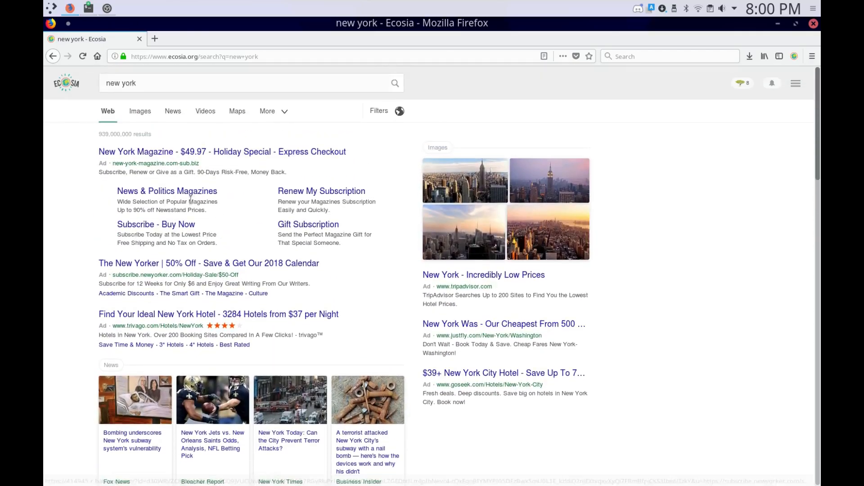
{"action": "left_click", "coordinate": [66, 83]}
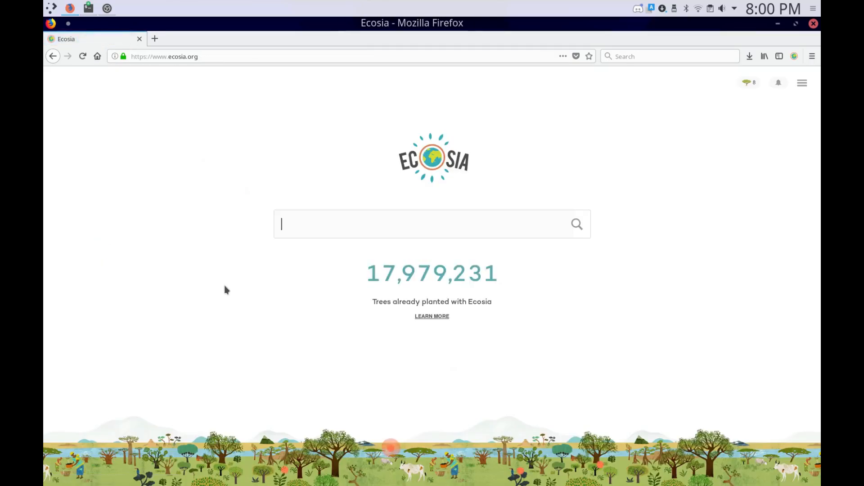
{"action": "mouse_move", "coordinate": [512, 286]}
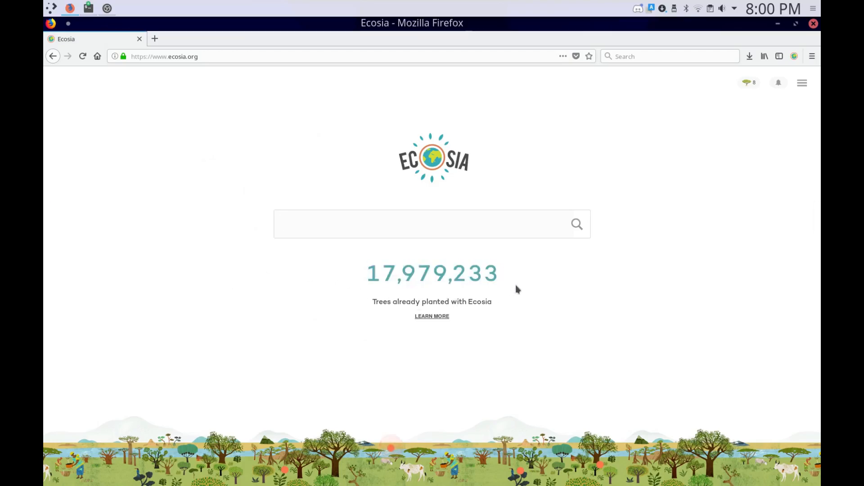
{"action": "mouse_move", "coordinate": [454, 325]}
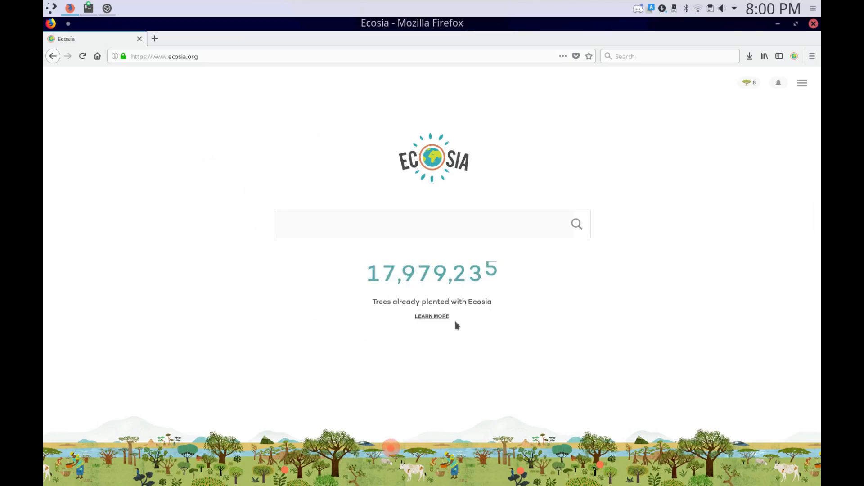
{"action": "mouse_move", "coordinate": [644, 394]}
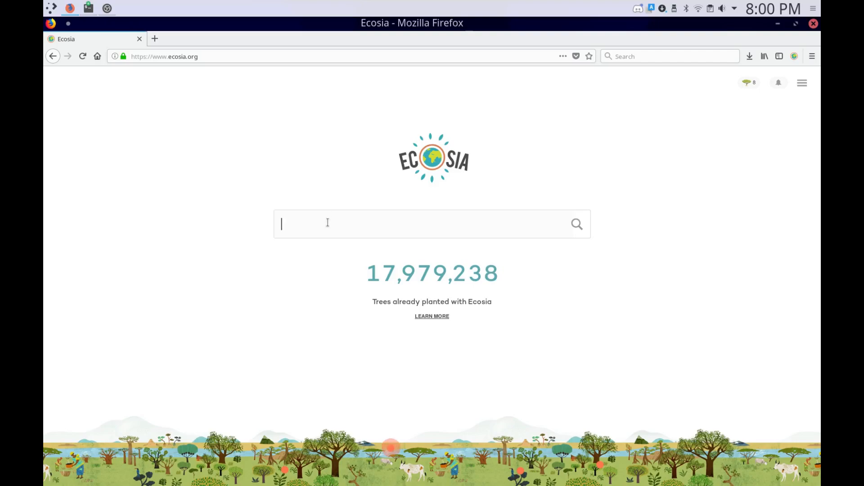
Search Ecosia for 'Does ecosia support Chrome?' and view the results.
{"action": "type", "text": "Ecosia"}
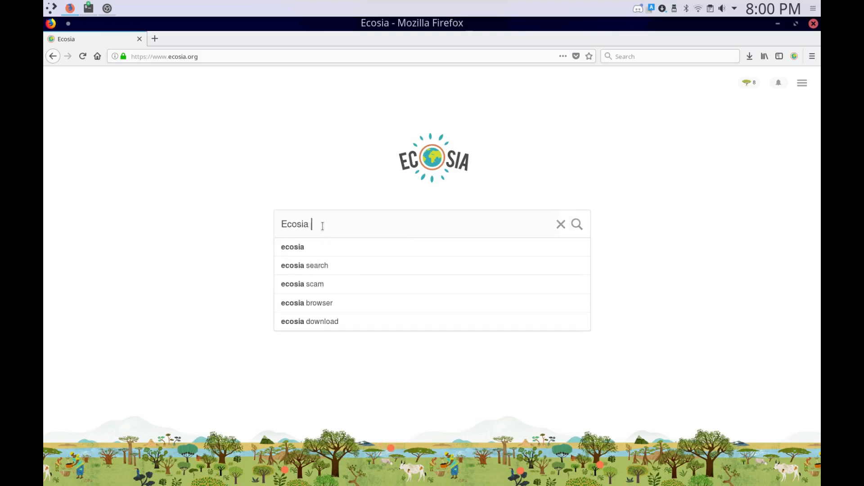
{"action": "type", "text": "Does"}
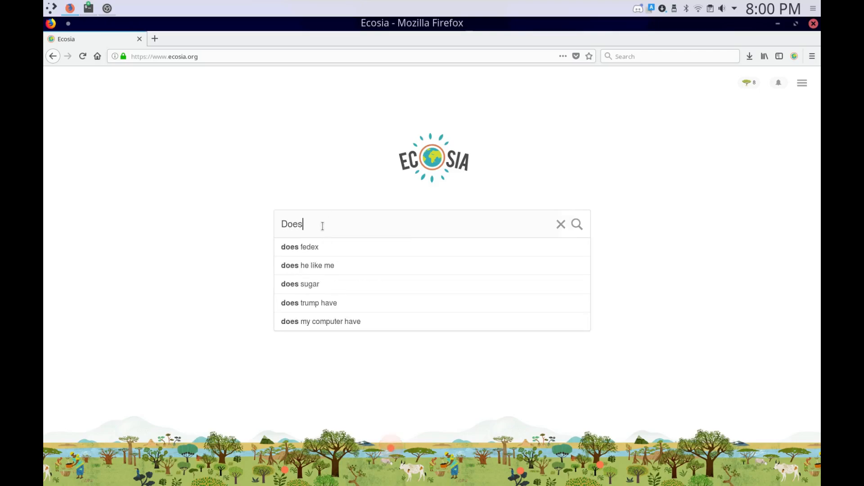
{"action": "type", "text": "ecosia support Chrome?"}
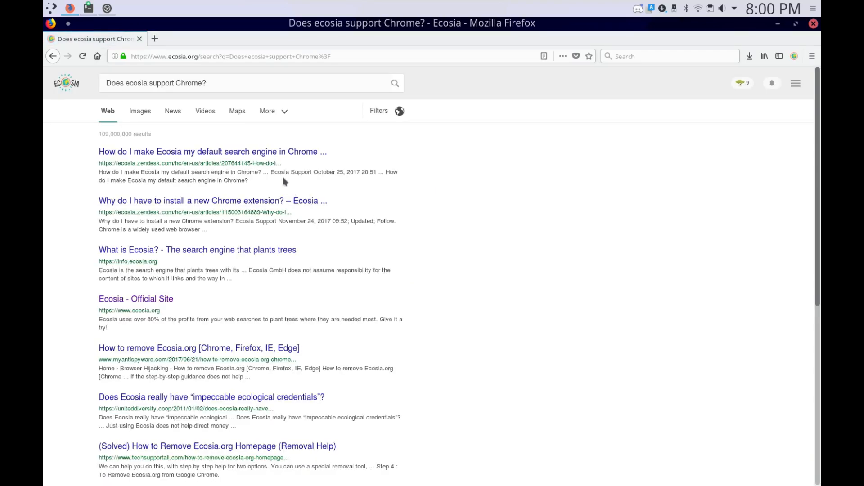
Read the Knowledge Base article on making Ecosia the default in Chrome.
{"action": "left_click", "coordinate": [212, 152]}
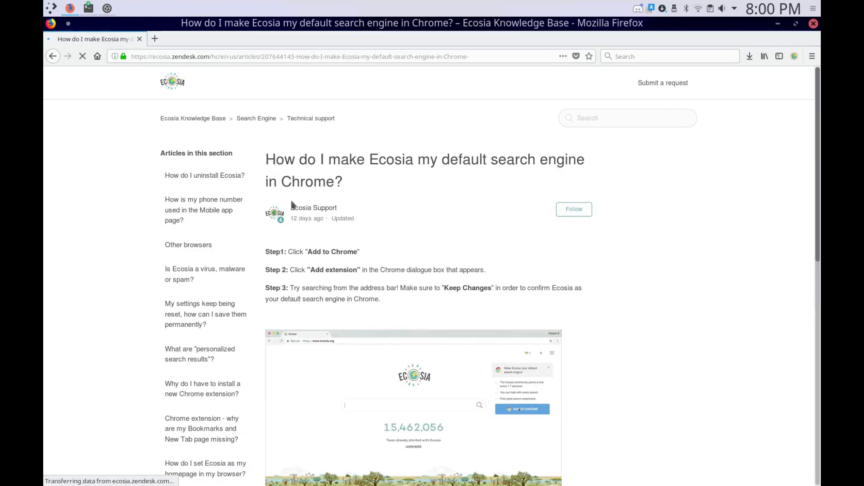
{"action": "scroll", "scroll_direction": "down", "scroll_amount": 3}
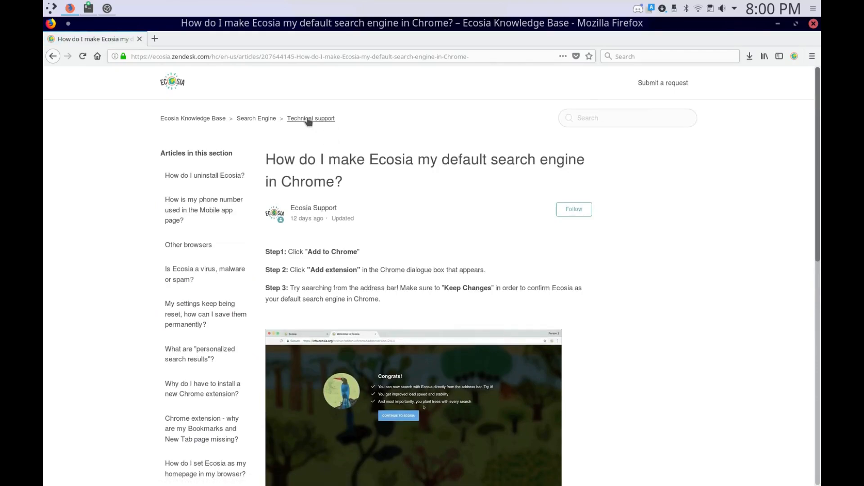
Browse the Technical support section listing setup articles for each browser.
{"action": "left_click", "coordinate": [311, 118]}
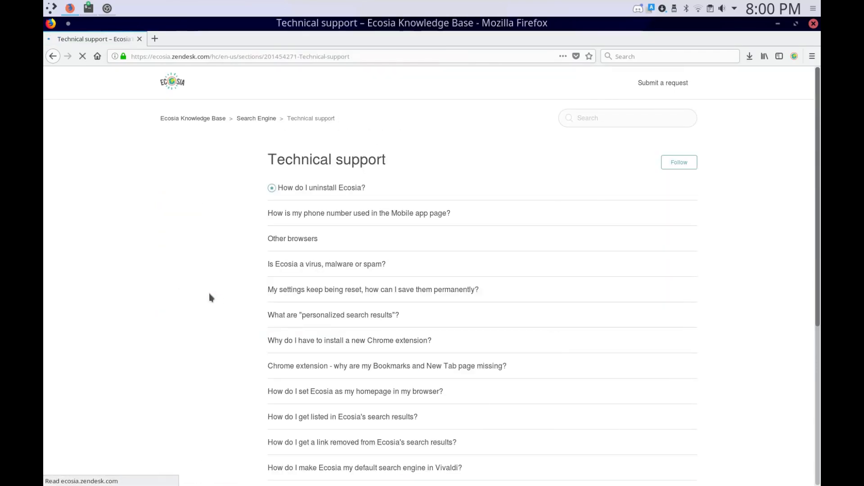
{"action": "scroll", "scroll_direction": "down", "scroll_amount": 3}
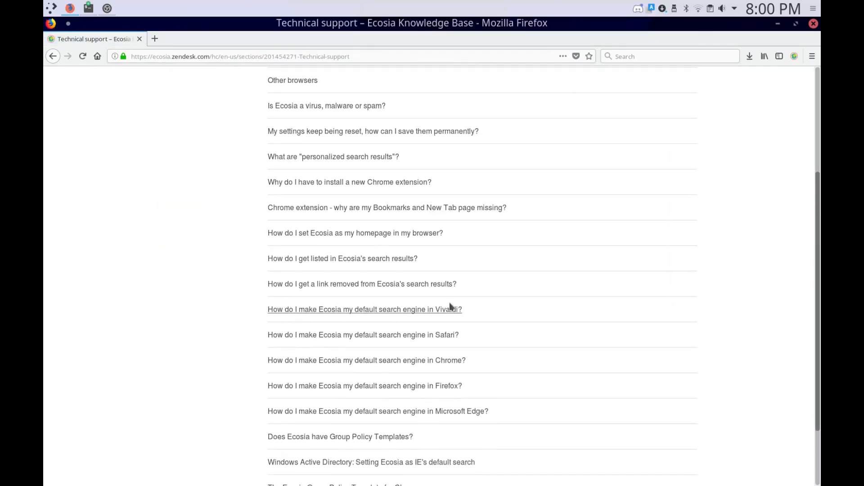
{"action": "mouse_move", "coordinate": [477, 429]}
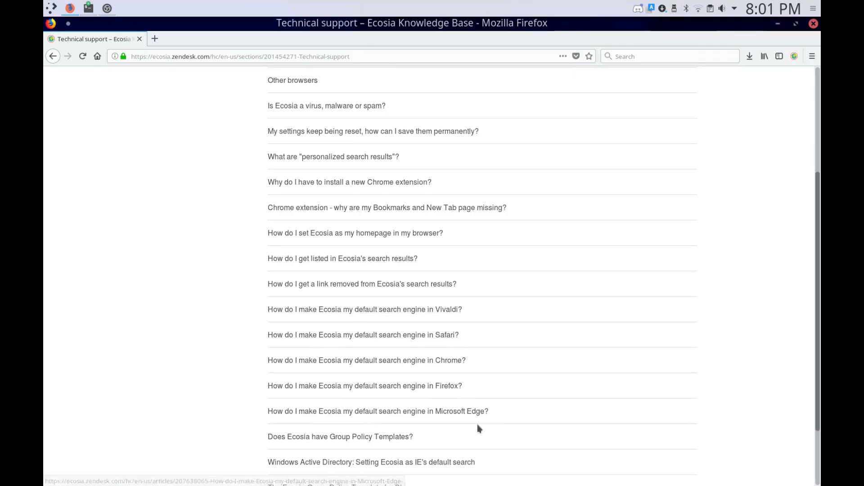
{"action": "scroll", "scroll_direction": "down", "scroll_amount": 3}
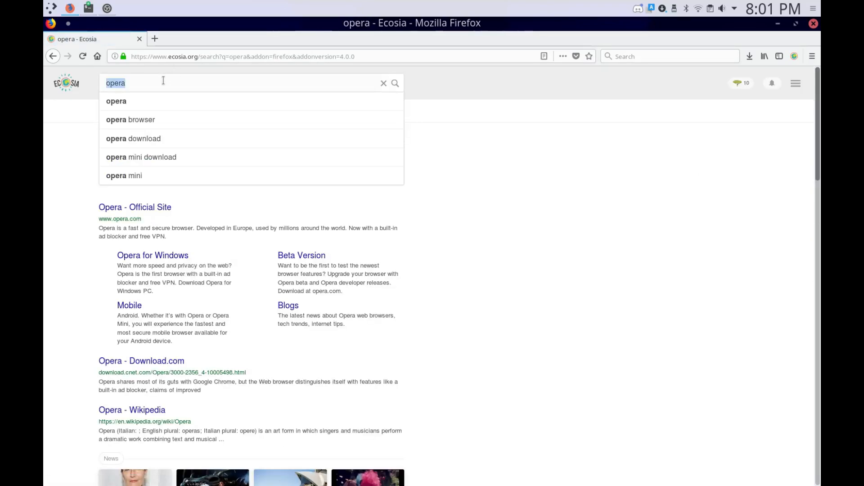
Search Ecosia for 'Ecosia opera', then head to ecosia.org in a new tab.
{"action": "type", "text": "Ecosia oper"}
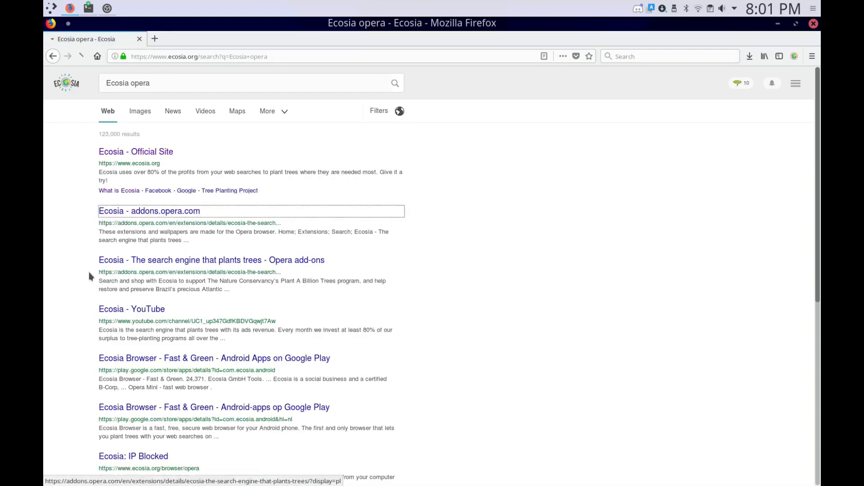
{"action": "left_click", "coordinate": [148, 211]}
{"action": "type", "text": "e"}
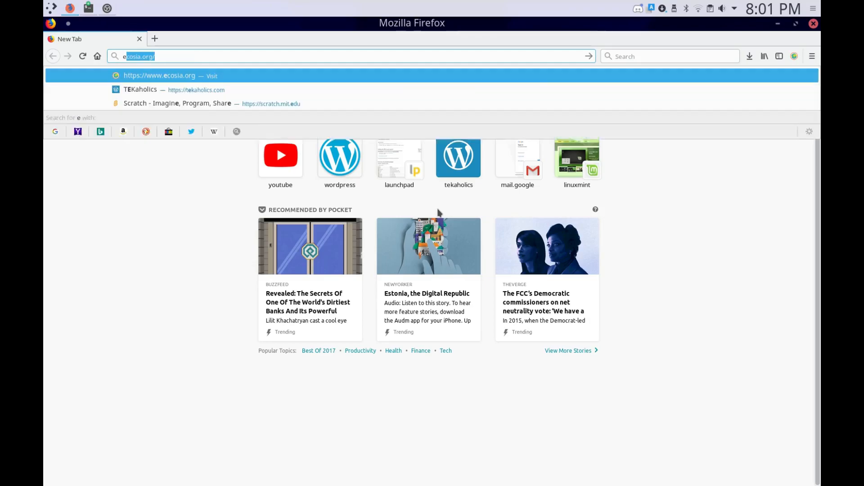
Search Ecosia for 'hello world' and scroll through the results.
{"action": "type", "text": "hello world"}
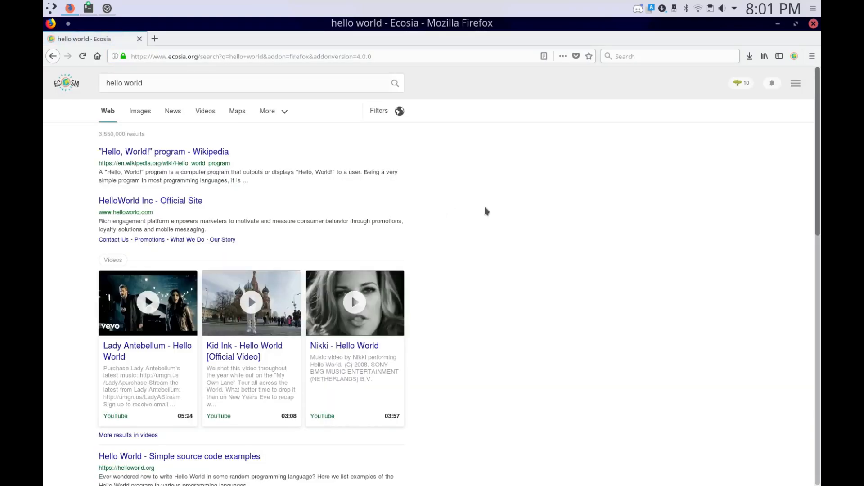
{"action": "scroll", "scroll_direction": "down", "scroll_amount": 3}
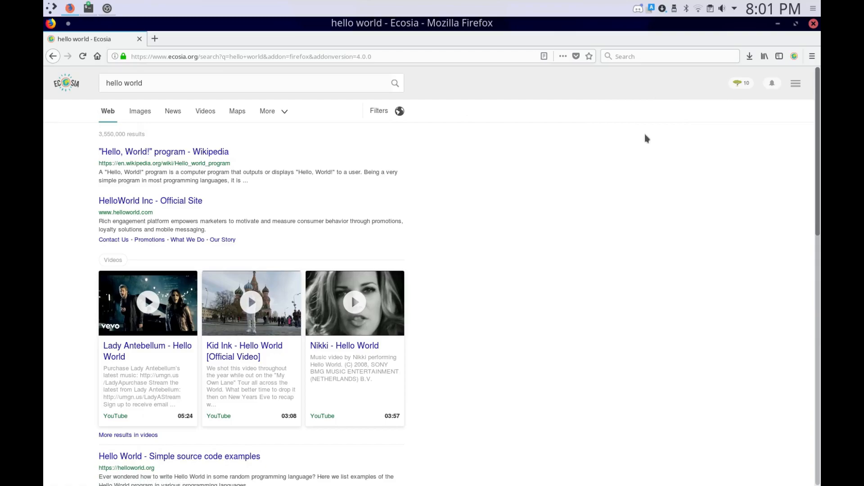
{"action": "mouse_move", "coordinate": [464, 171]}
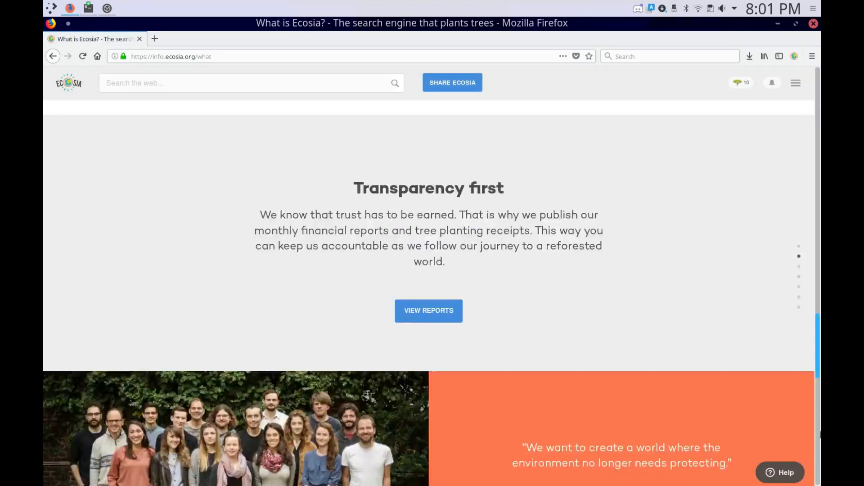
Go to Ecosia's Financial Reports collection and select the October 2017 report.
{"action": "left_click", "coordinate": [428, 310]}
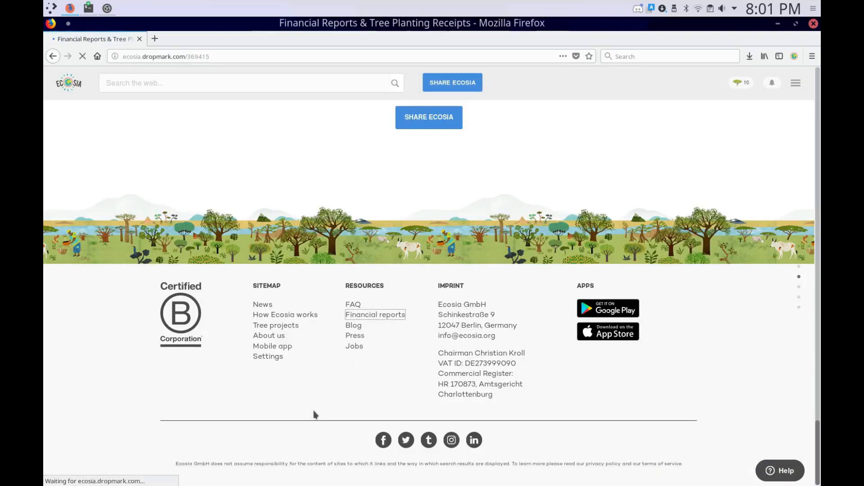
{"action": "left_click", "coordinate": [375, 314]}
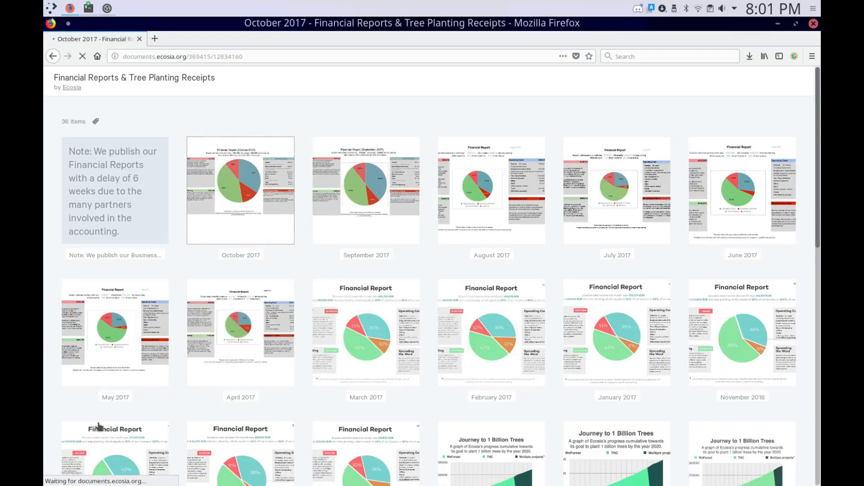
View the October 2017 financial report PDF with its income and cost breakdown.
{"action": "left_click", "coordinate": [241, 190]}
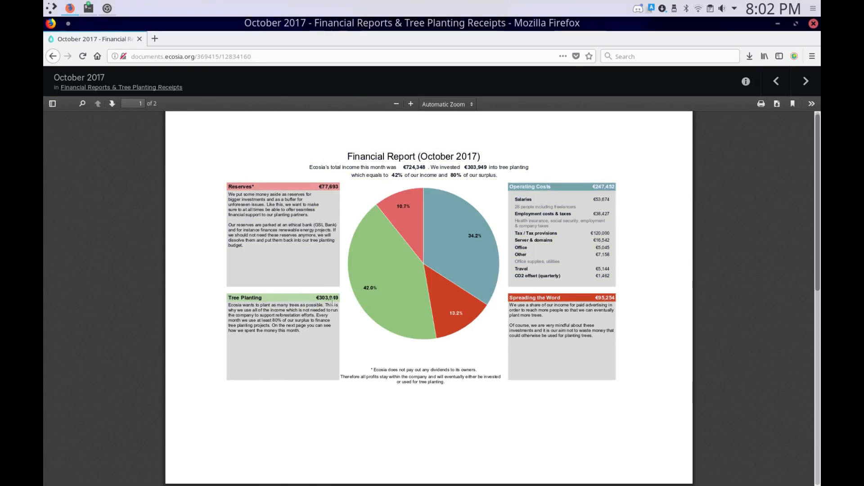
{"action": "mouse_move", "coordinate": [558, 190]}
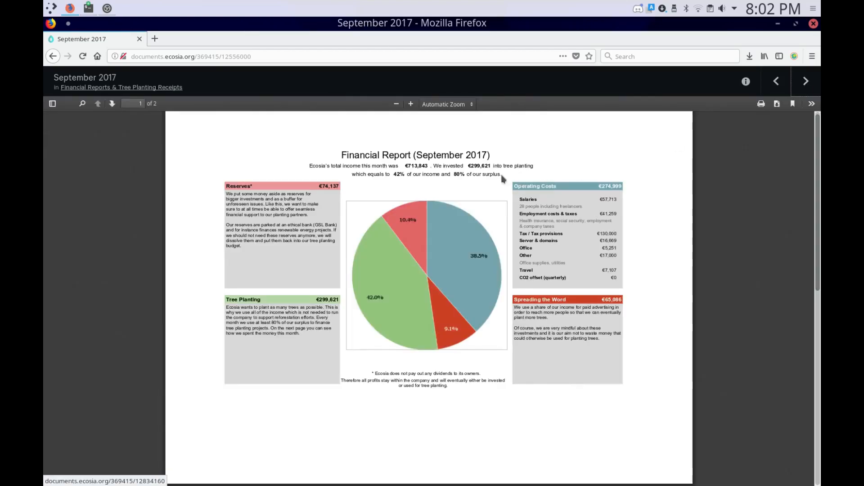
{"action": "mouse_move", "coordinate": [412, 271]}
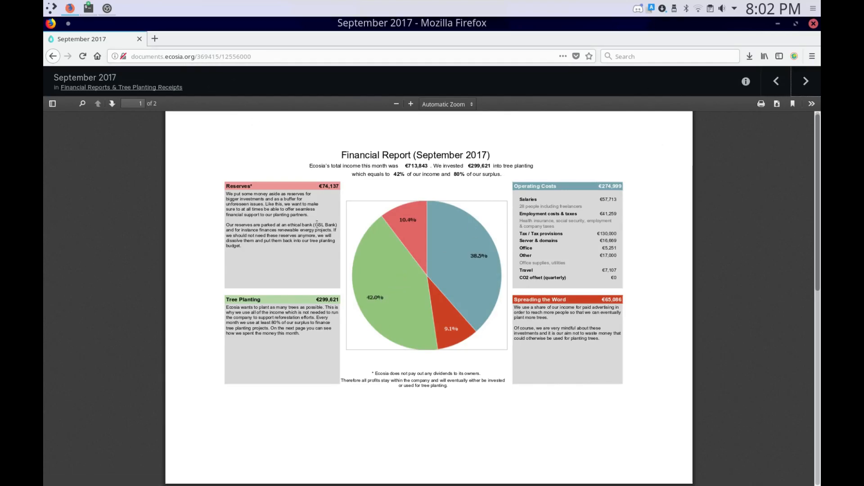
{"action": "mouse_move", "coordinate": [747, 347]}
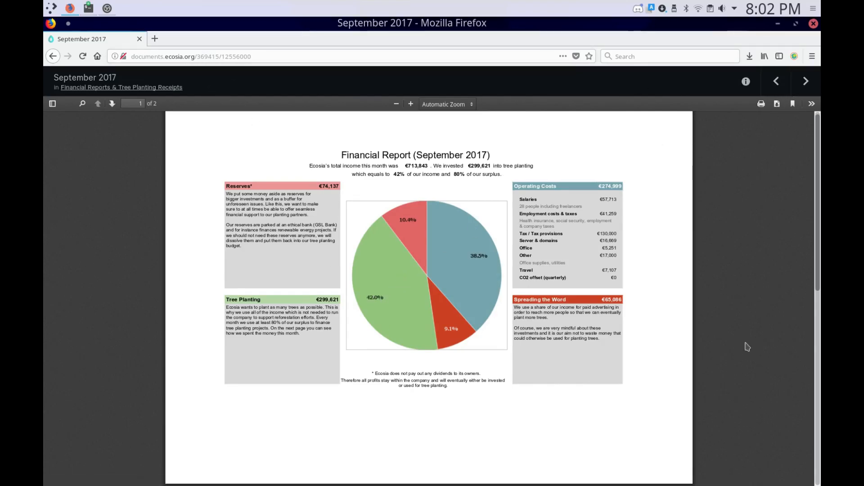